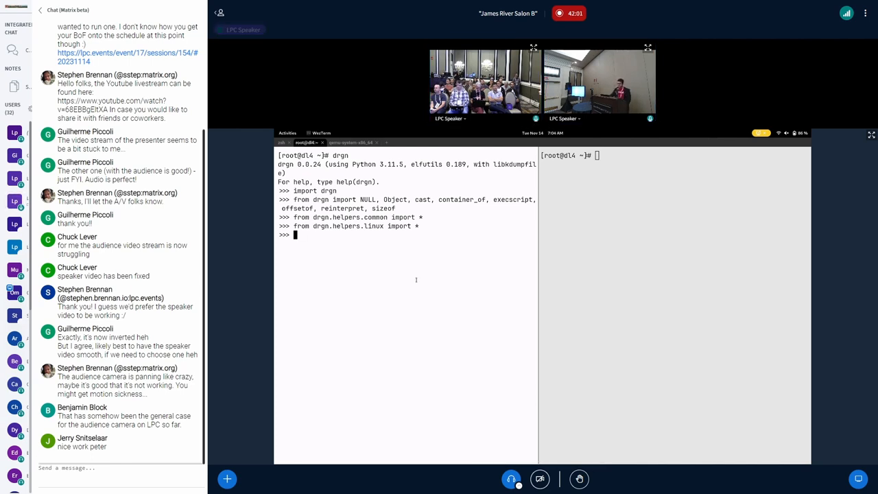
Evaluate prog["init_task"] in drgn to print the full task_struct
text(pro)
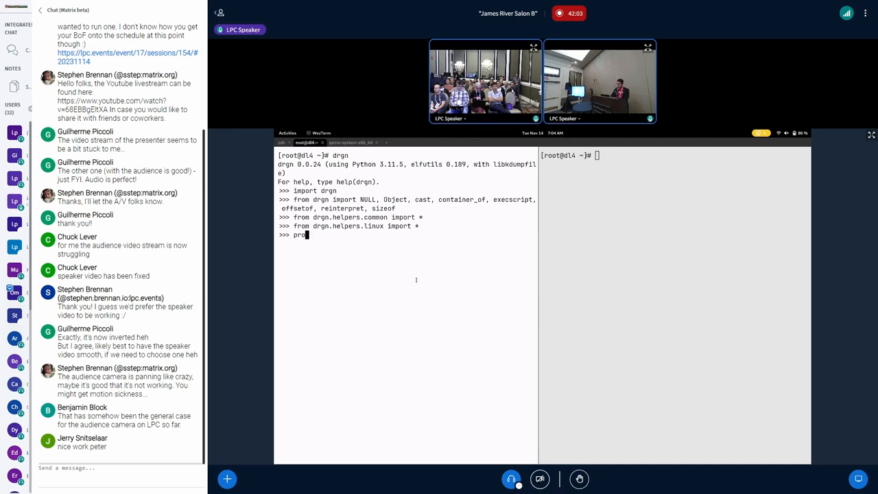
text(g["init)
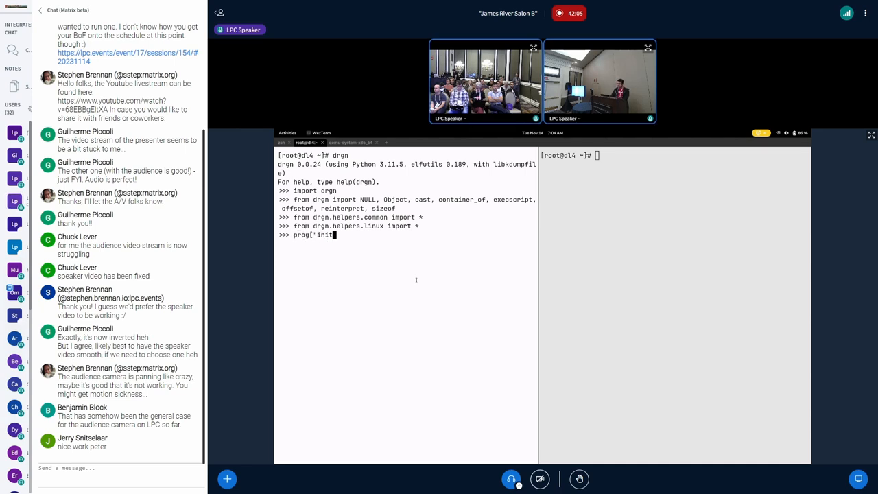
text(_task"])
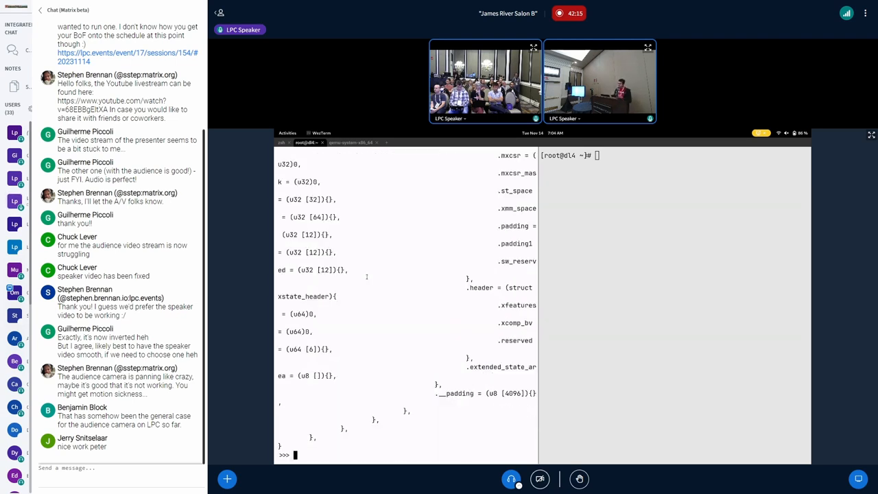
Show init_task's comm "swapper/0", comm[1] as 119, and comm[1] + 1 as 120
text(prog["init_task"].comm)
text(for)
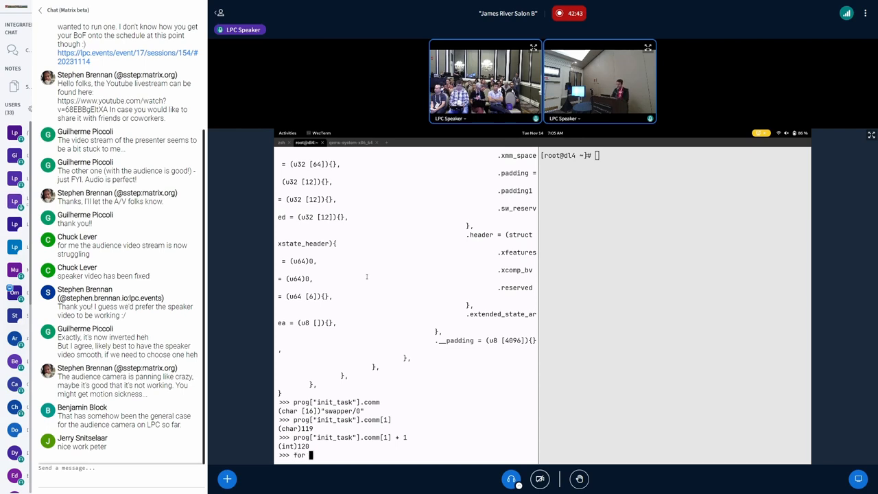
Loop over for_each_task(prog), match comm b"cat", and print the task's pid 456
text(t)
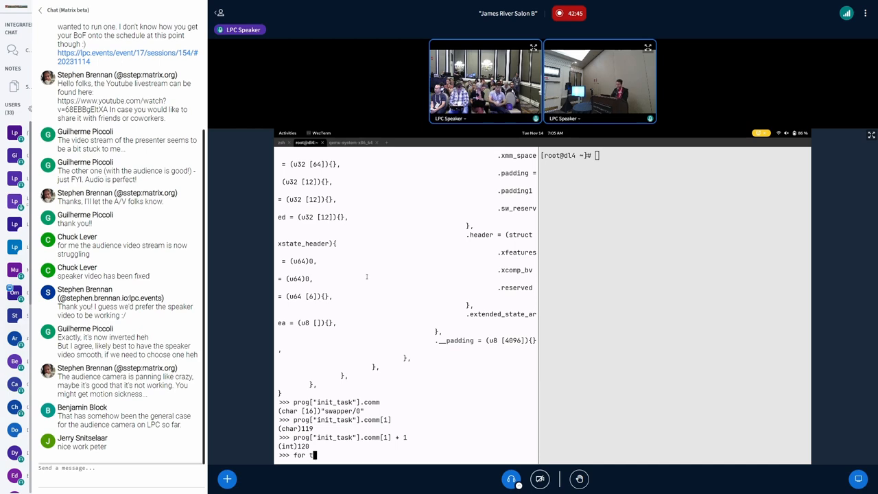
text(ask in for_each_task)
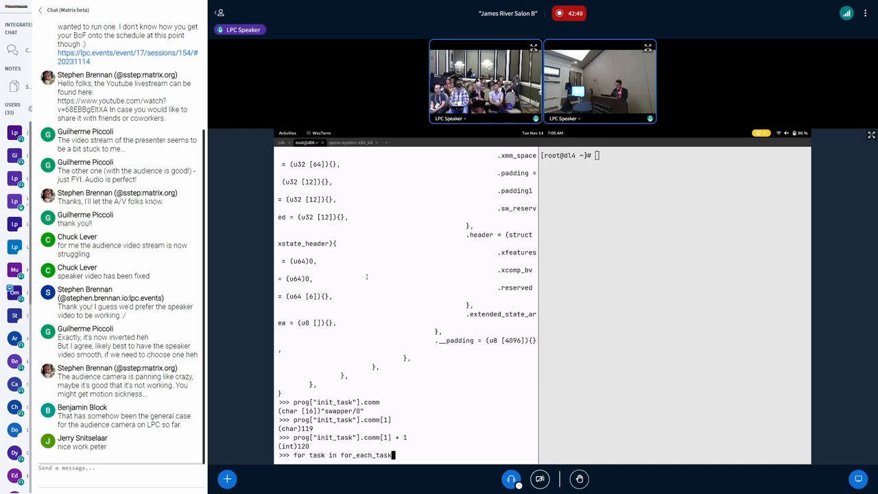
text(p)
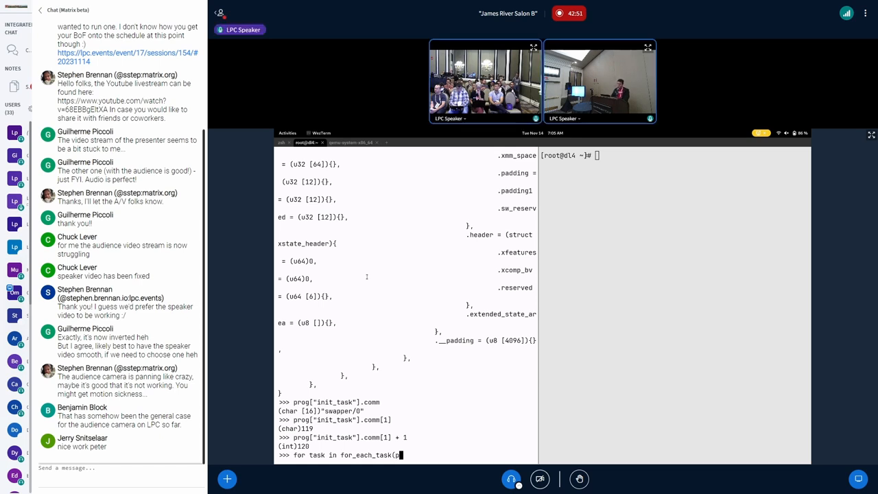
text(rog):)
click(675, 155)
text(cat)
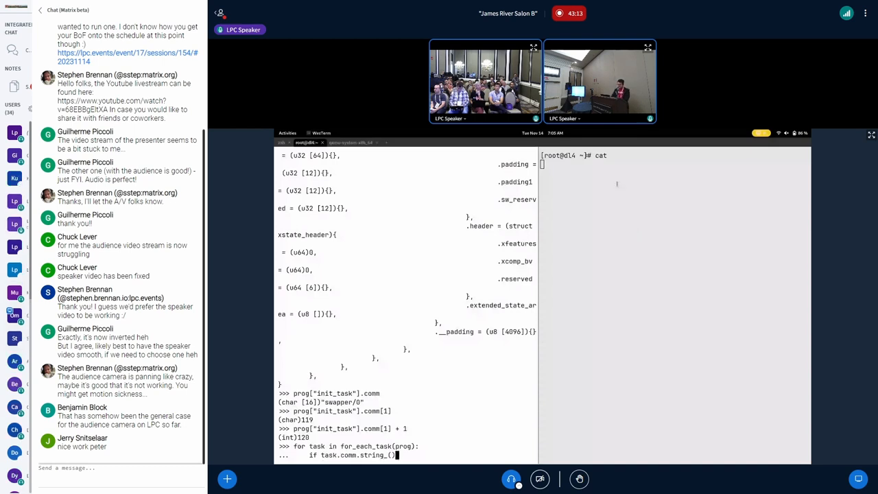
text(== b"cat":)
text(print)
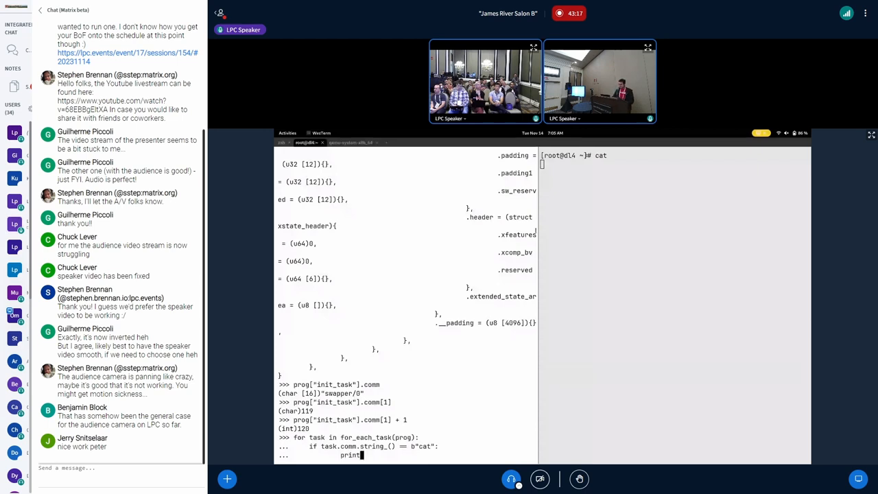
text((task.pid))
text(break)
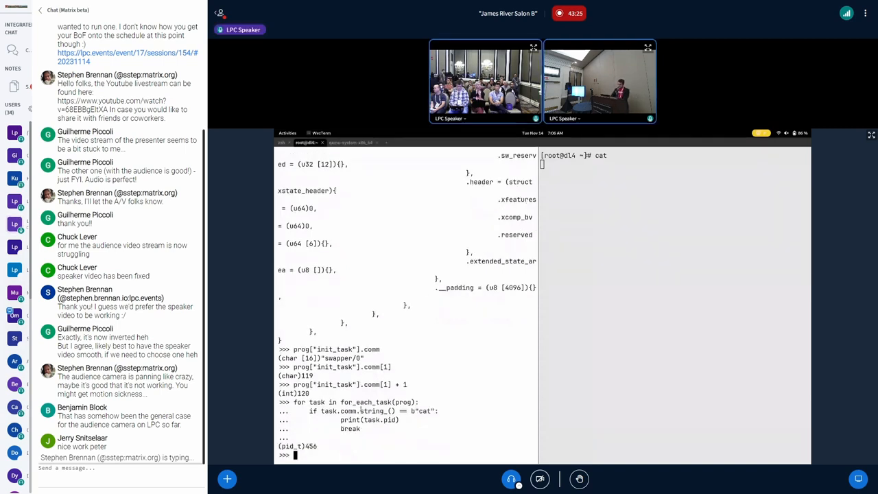
Dump the cat task's task_struct by entering task at the prompt
text(task)
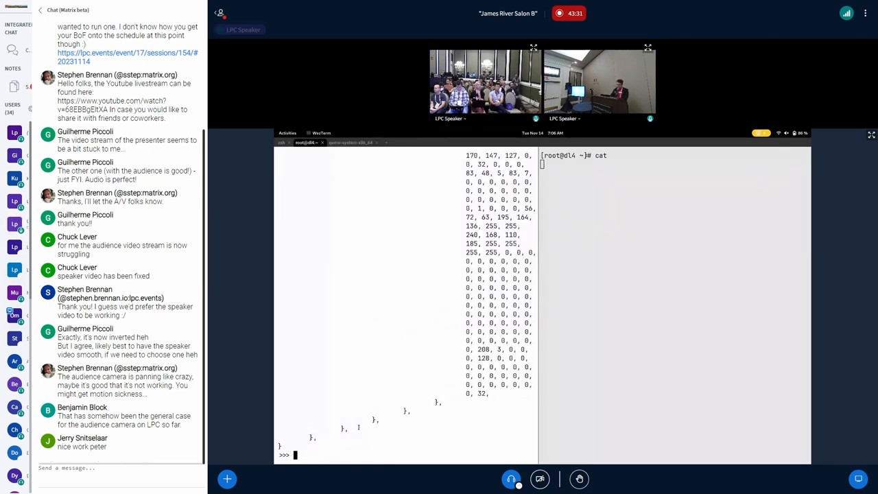
text(prog.stack_trace(task)
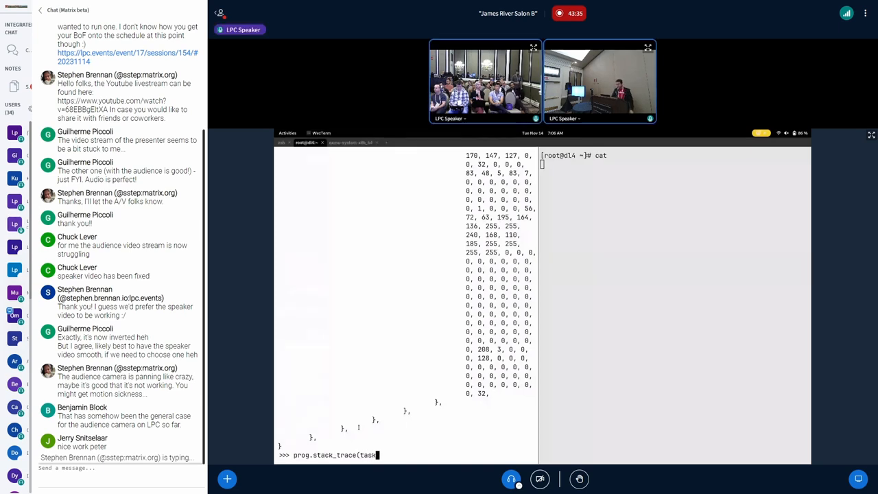
Print the cat task's stack trace, then index frame #10, vfs_read
key(Return)
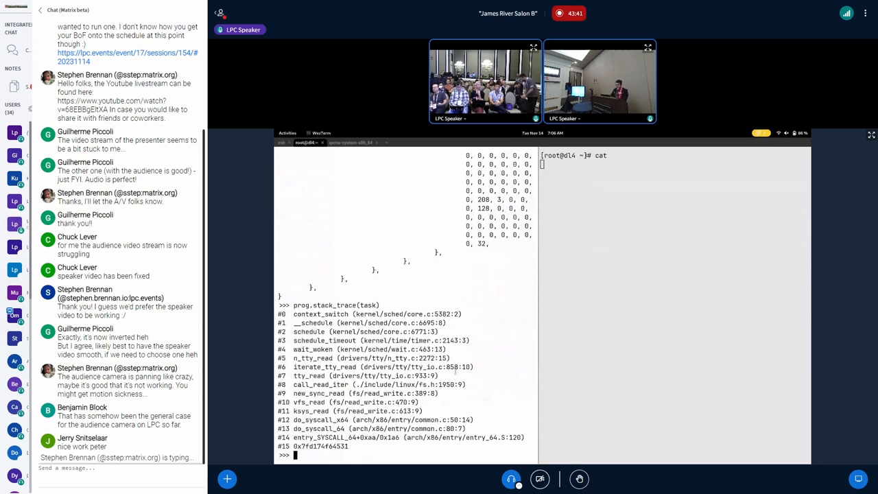
text(prog.stack_trace(task)[)
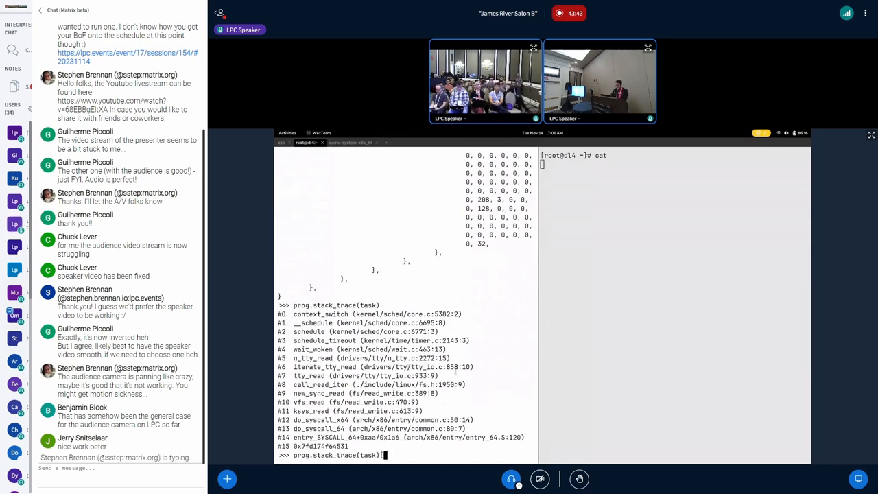
text(10])
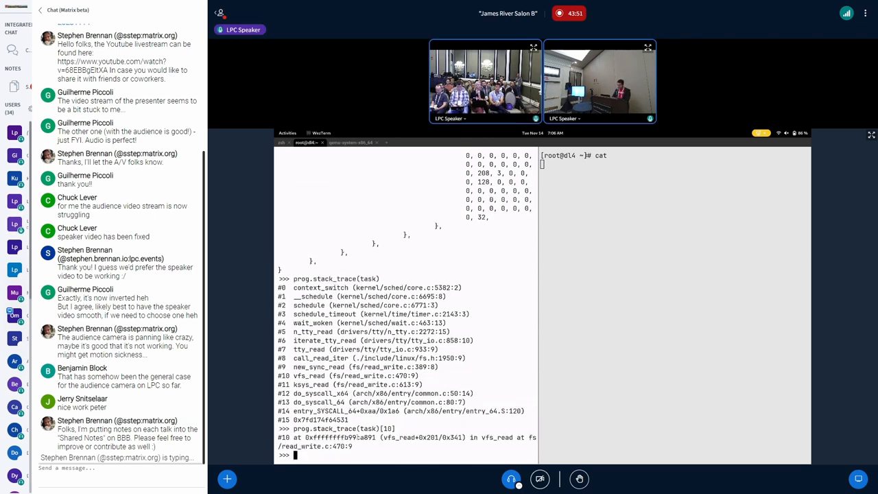
Call prog.stack_trace(task)[10].locals() to list file, buf, count, pos and ret
text(prog.stack_trace(task)[10])
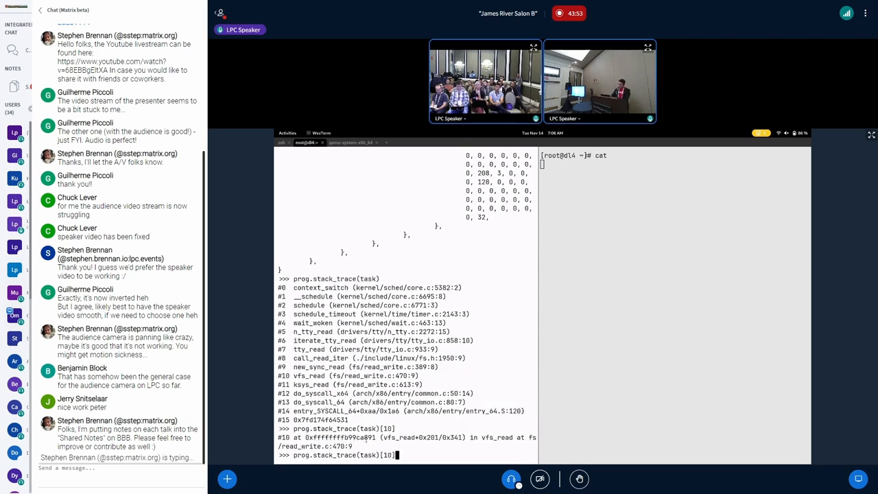
text(.local)
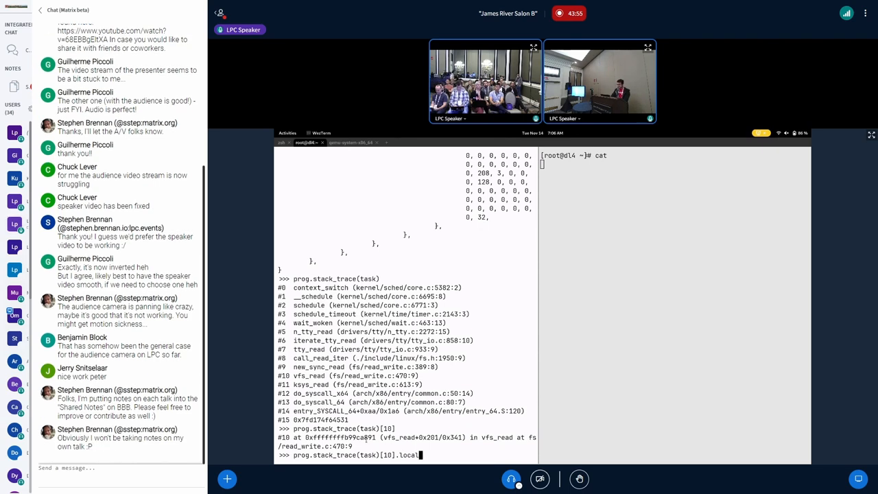
key(Return)
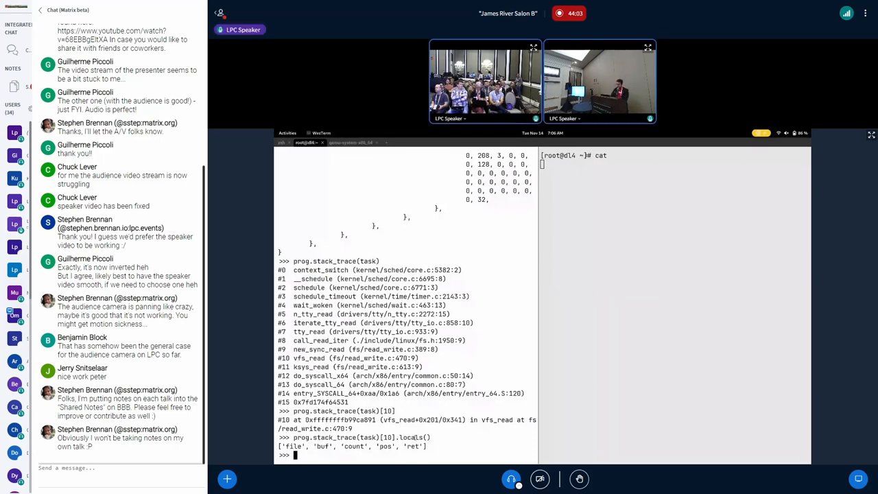
Print frame #10's "file" variable and scroll through the struct file output
text(prog.stack_trace(task)[10]["file")
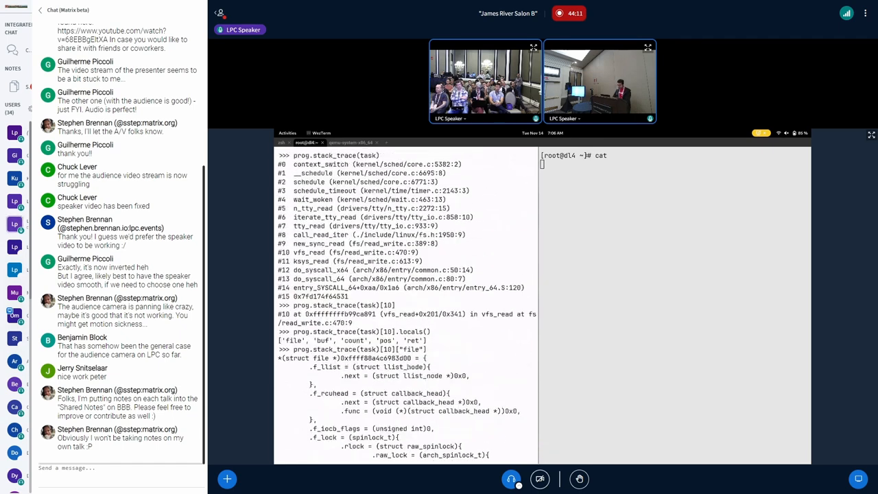
scroll(down, 3)
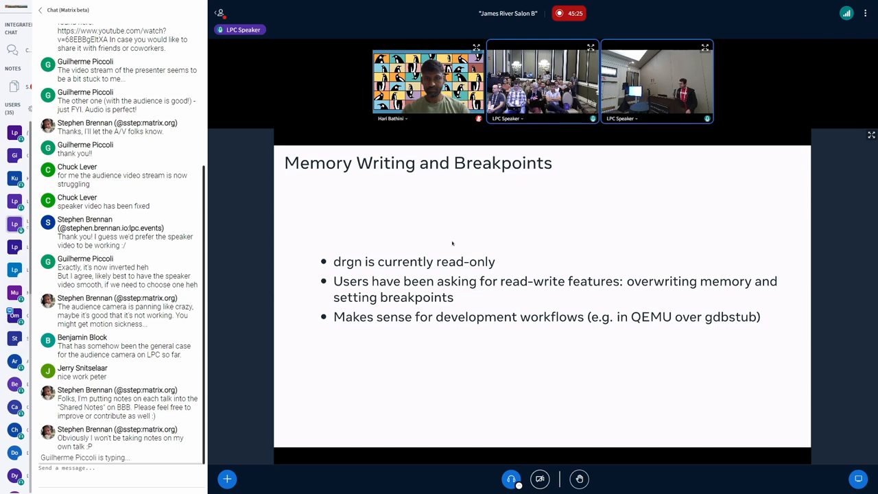
Advance the presentation to the Memory Writing and Breakpoints slide
scroll(down, 3)
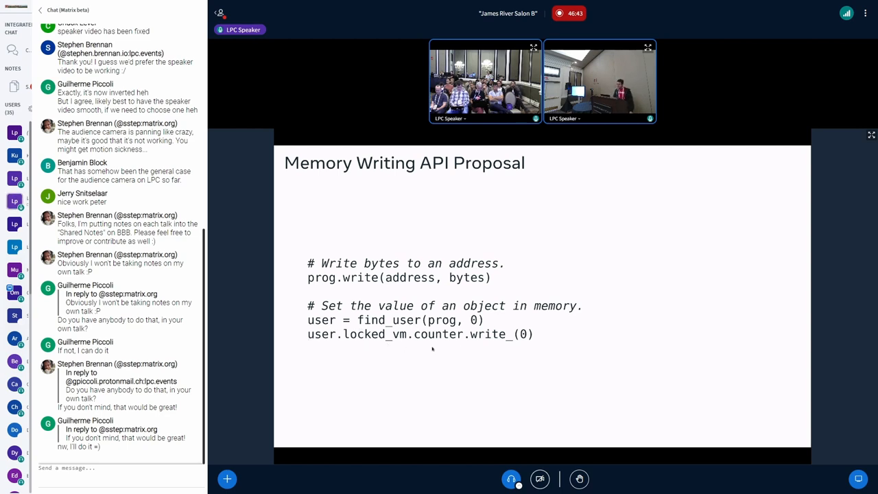
mouse_move(350, 345)
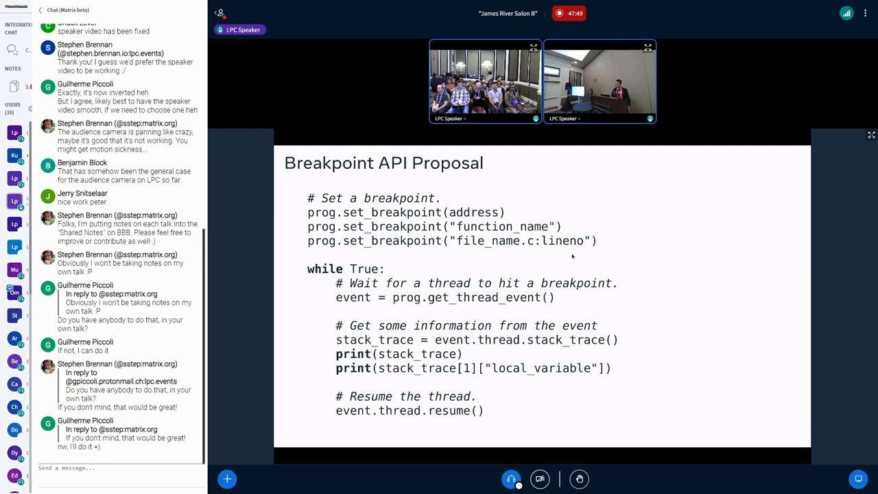
mouse_move(548, 259)
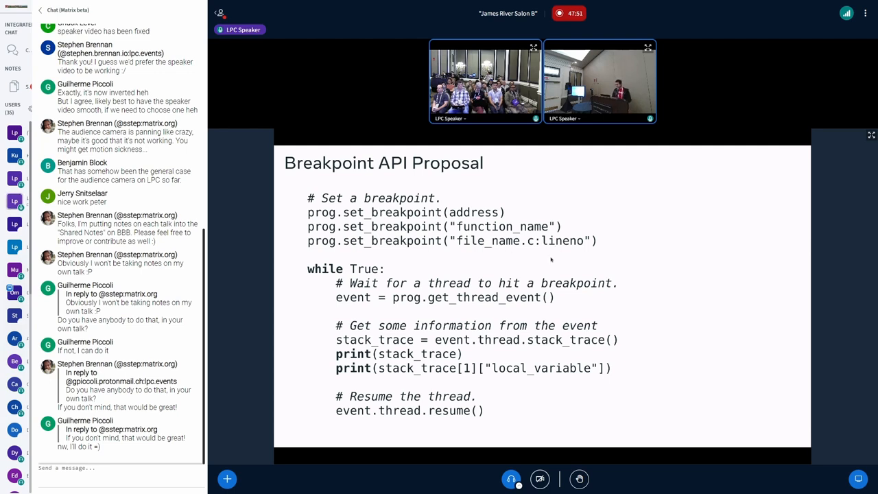
mouse_move(513, 258)
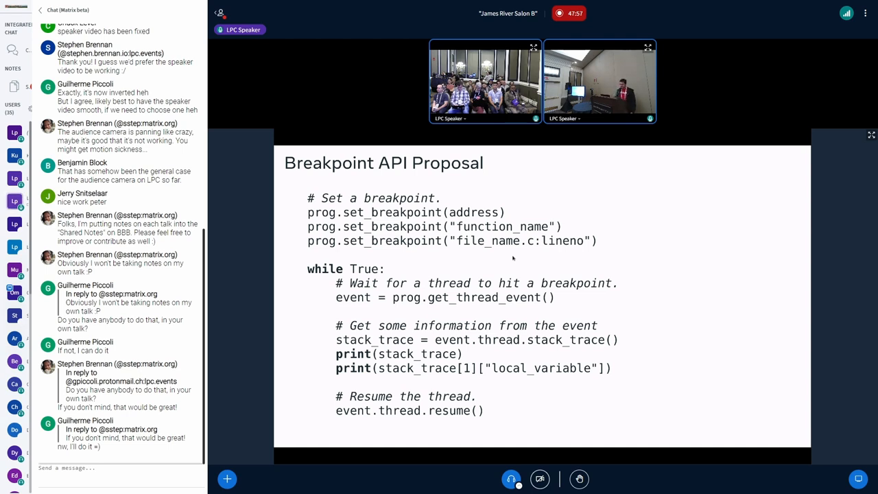
mouse_move(631, 245)
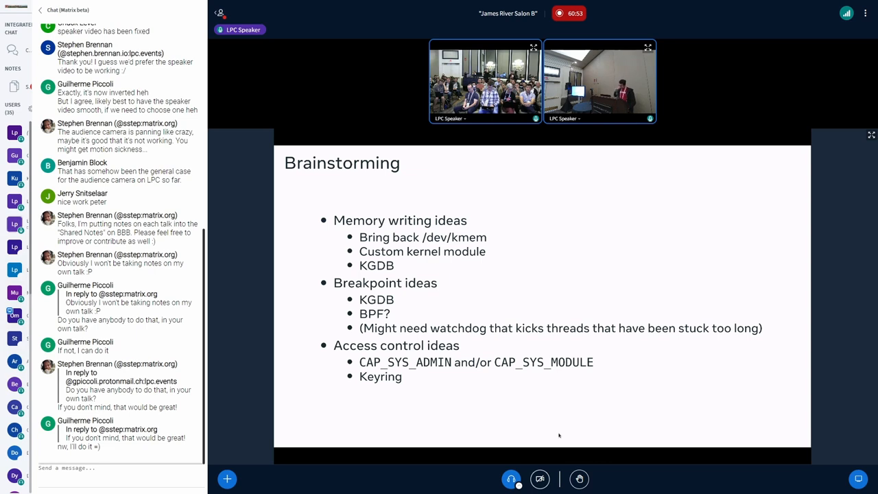
mouse_move(785, 323)
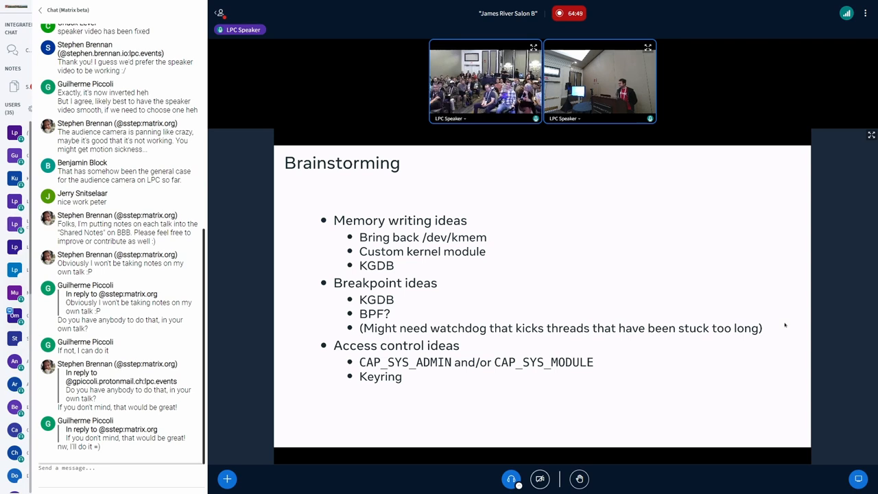
Follow the deck from the Brainstorming slide through to the final Meta logo slide
scroll(down, 3)
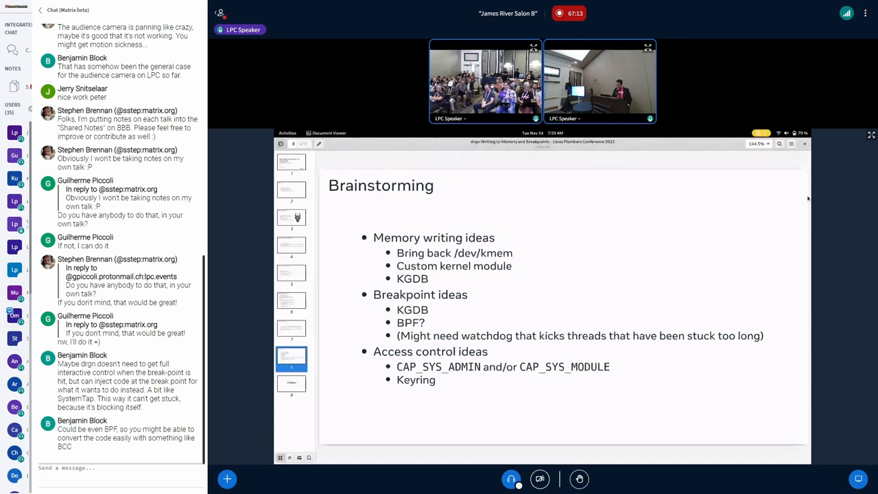
click(291, 385)
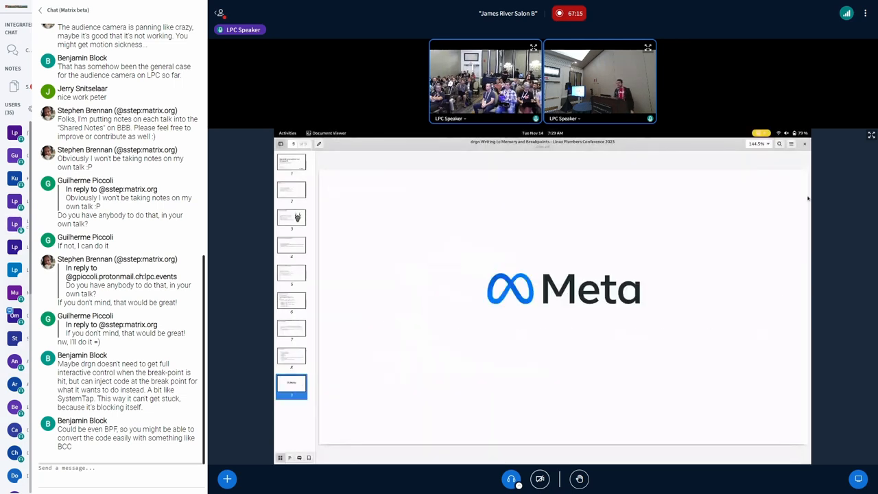